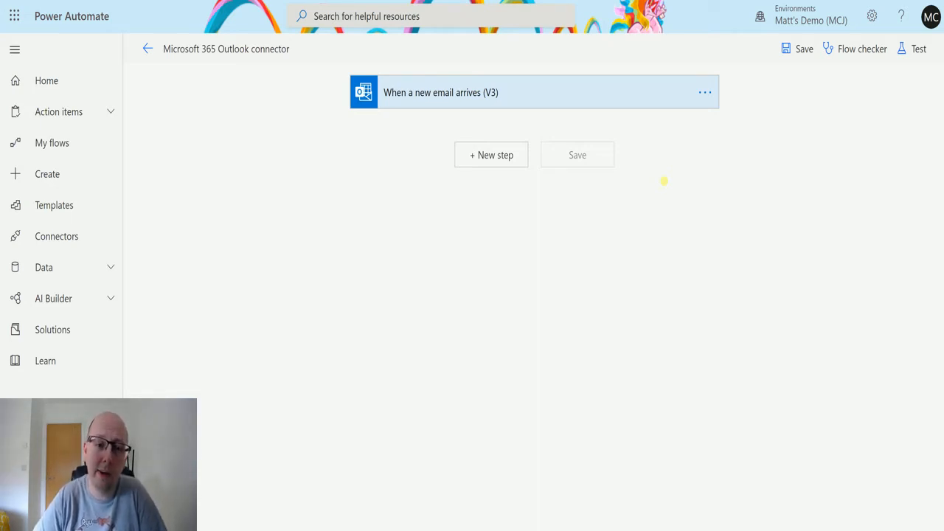
pyautogui.moveTo(413, 230)
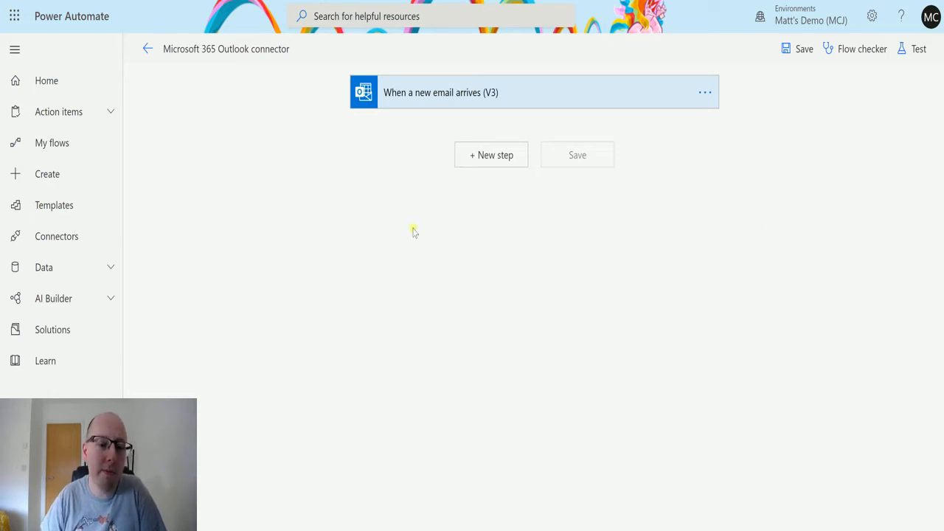
pyautogui.moveTo(424, 84)
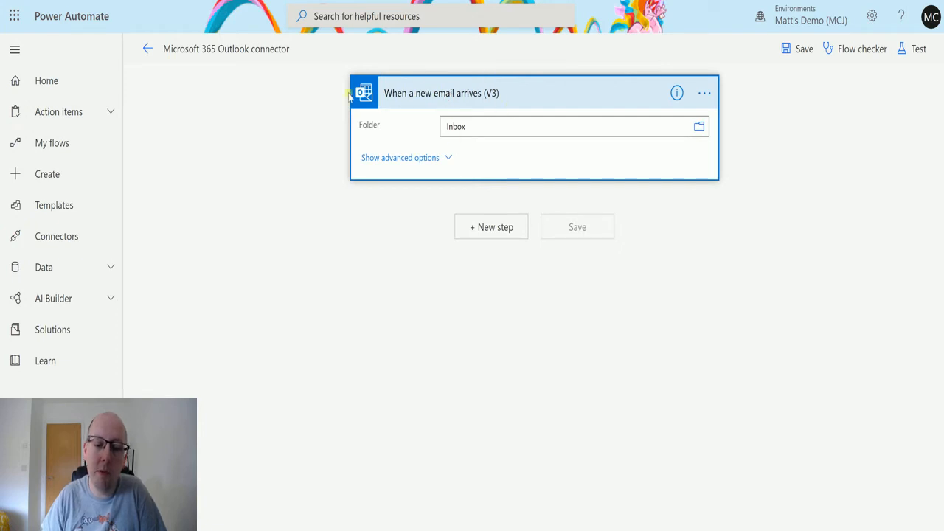
# Add a Microsoft 365 Outlook 'Forward an email (V2)' action after the new-email trigger
pyautogui.click(441, 93)
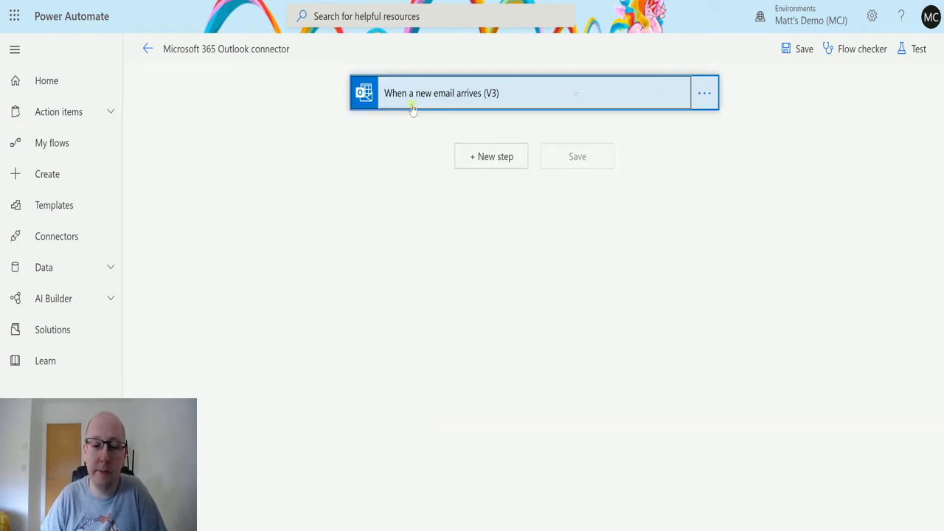
pyautogui.click(490, 156)
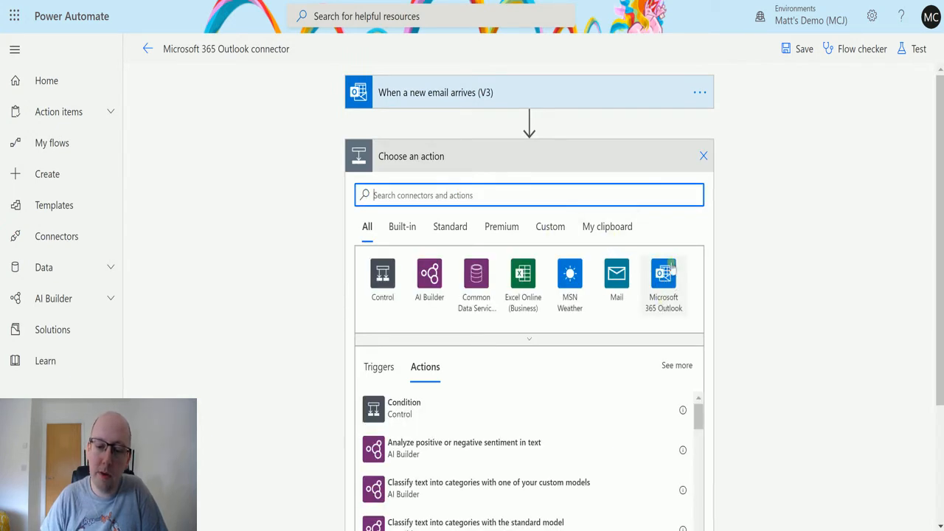
pyautogui.moveTo(663, 277)
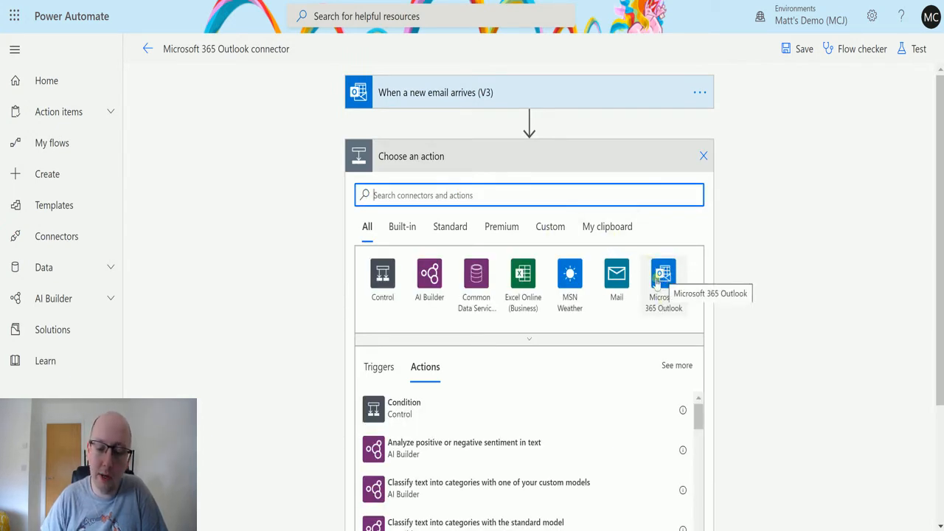
pyautogui.click(662, 280)
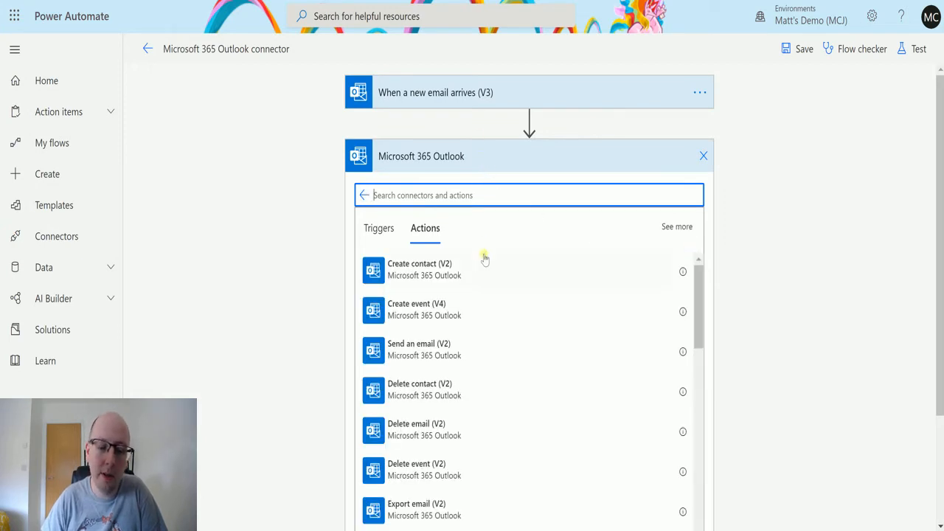
pyautogui.scroll(-3)
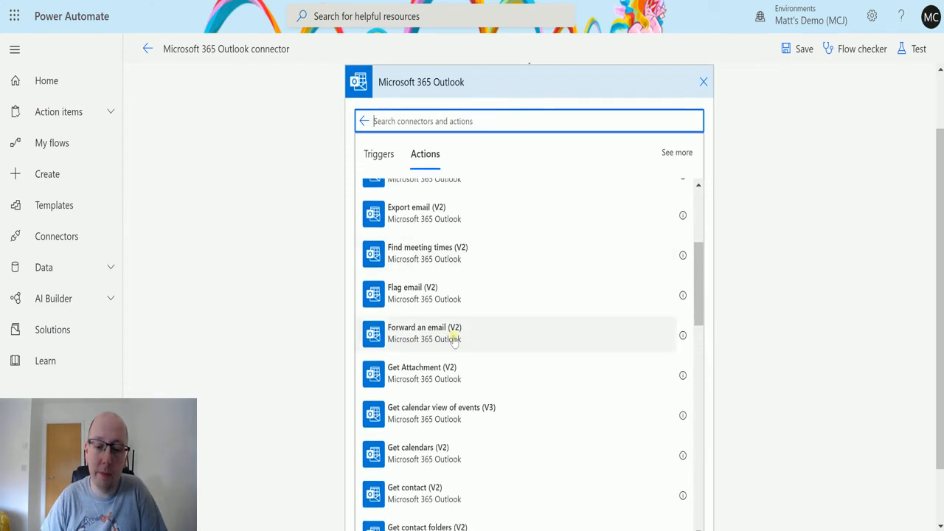
pyautogui.click(425, 333)
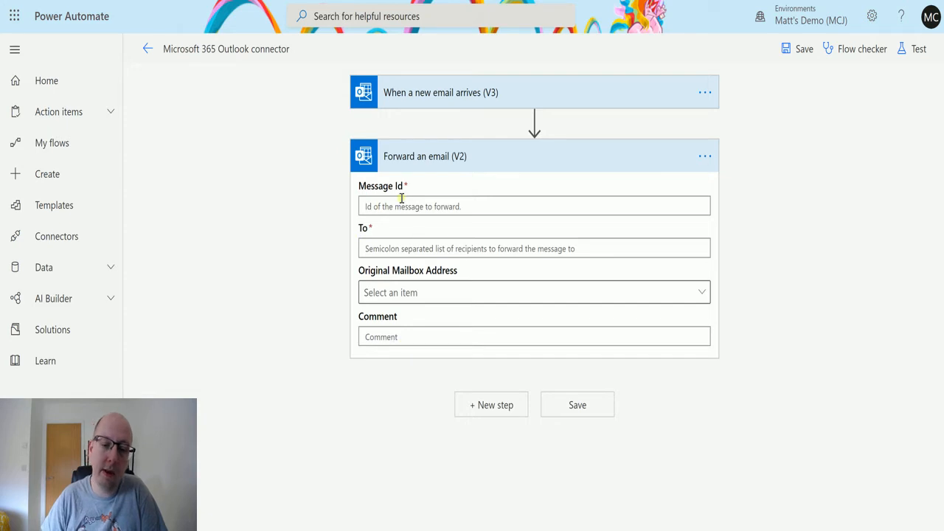
pyautogui.moveTo(416, 219)
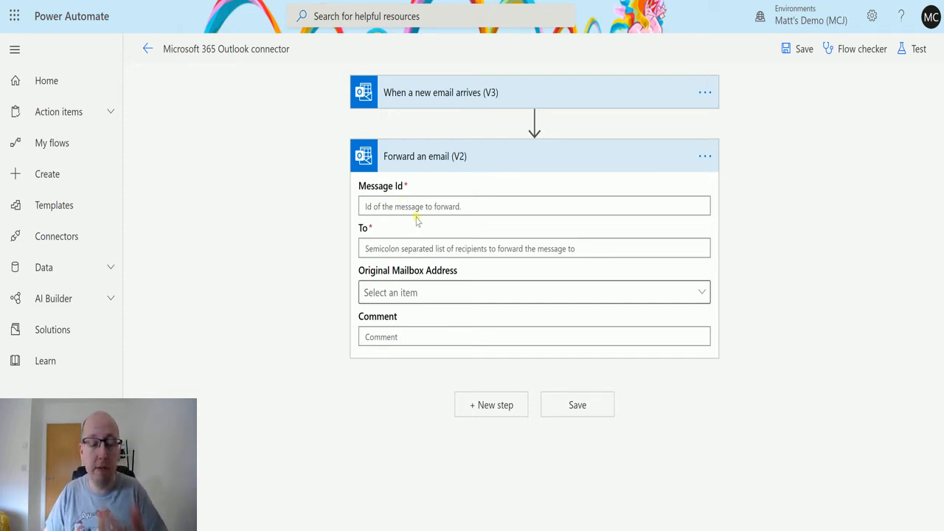
pyautogui.moveTo(428, 207)
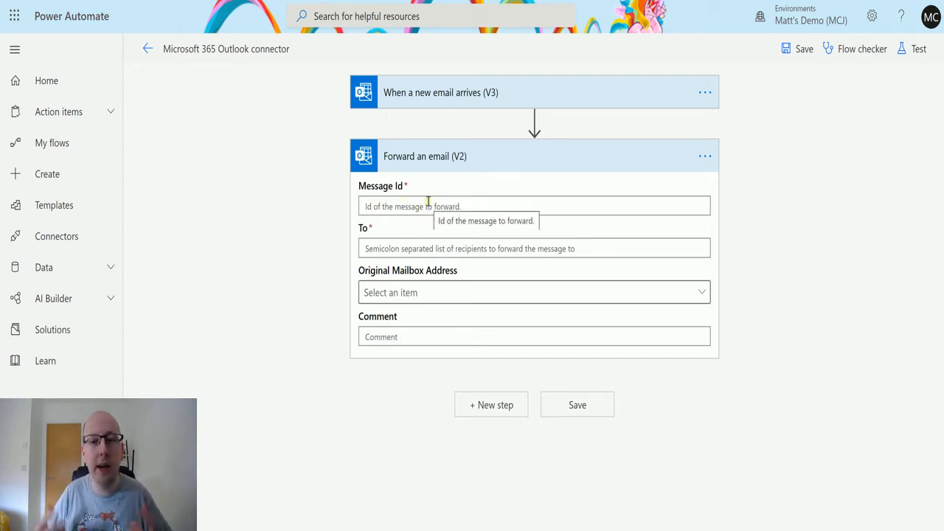
pyautogui.moveTo(528, 177)
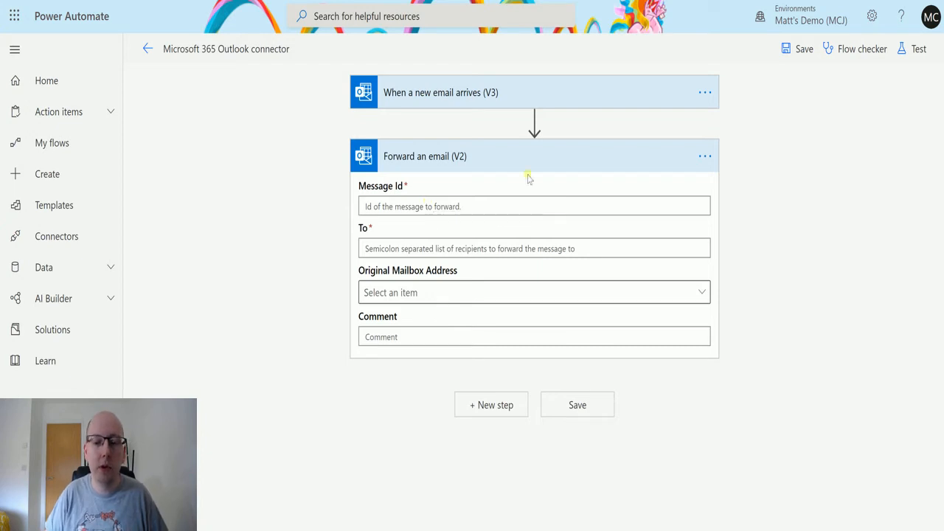
pyautogui.moveTo(457, 111)
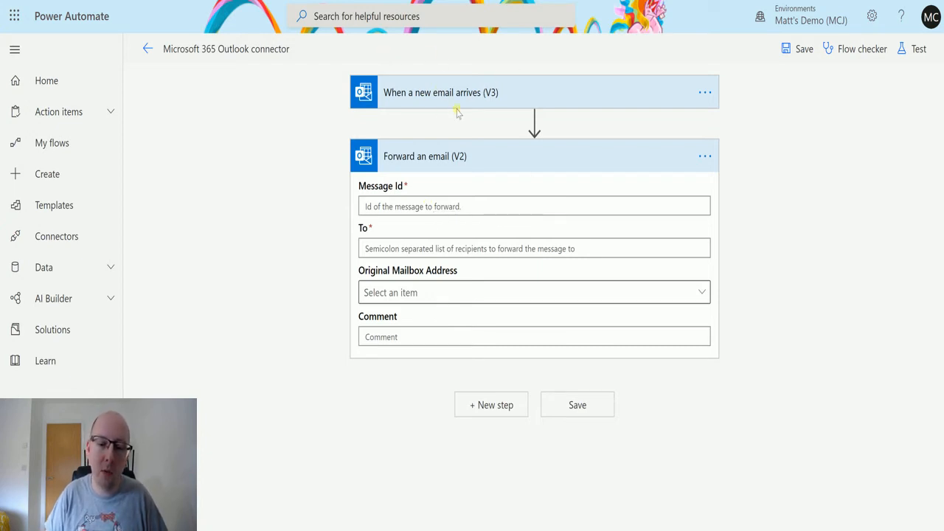
pyautogui.moveTo(411, 87)
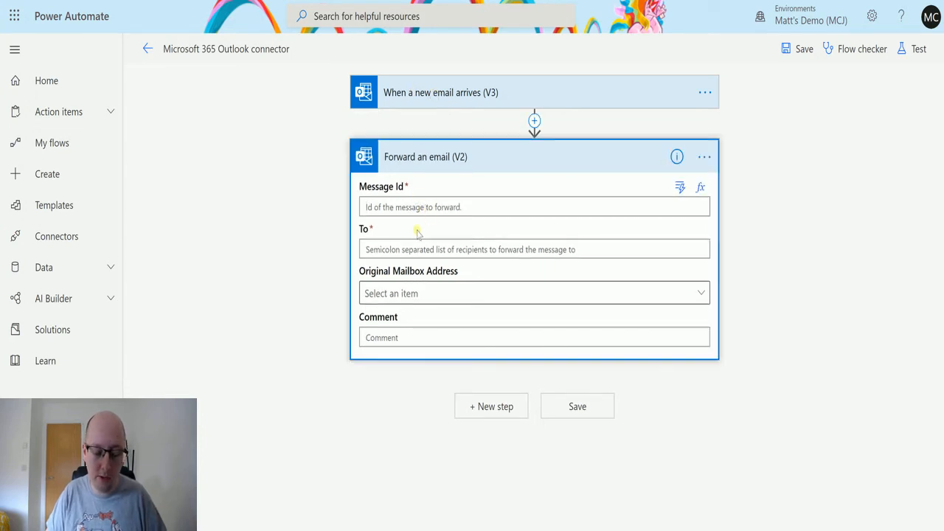
# Set Message Id to the trigger's Message Id dynamic value, found by searching 'id'
pyautogui.click(533, 206)
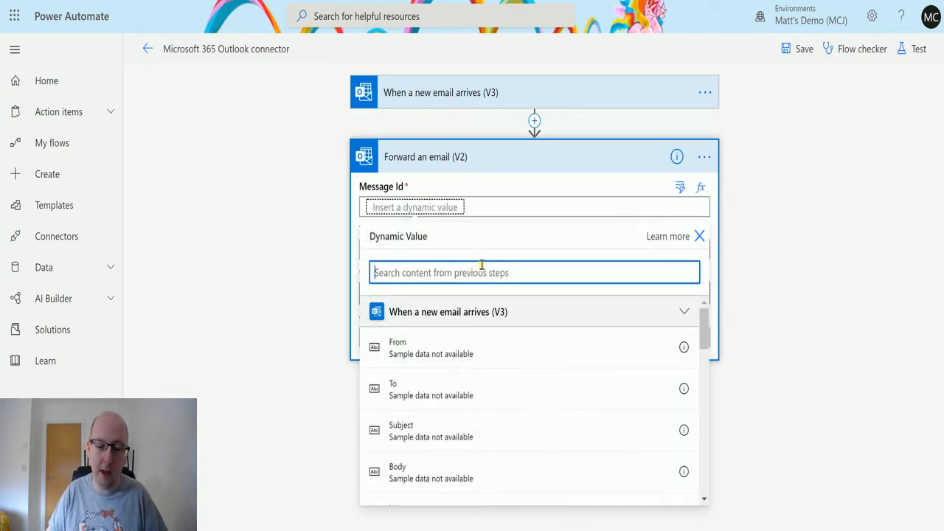
pyautogui.write('id')
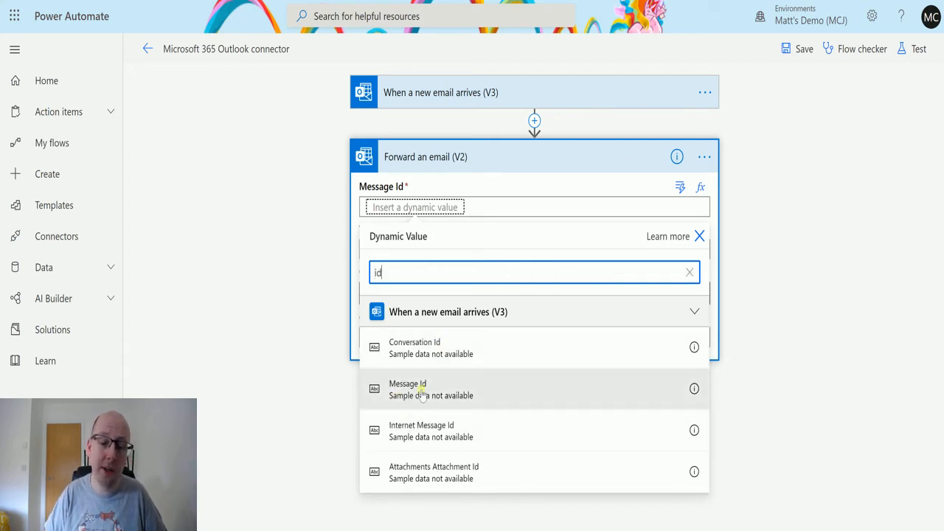
pyautogui.click(407, 389)
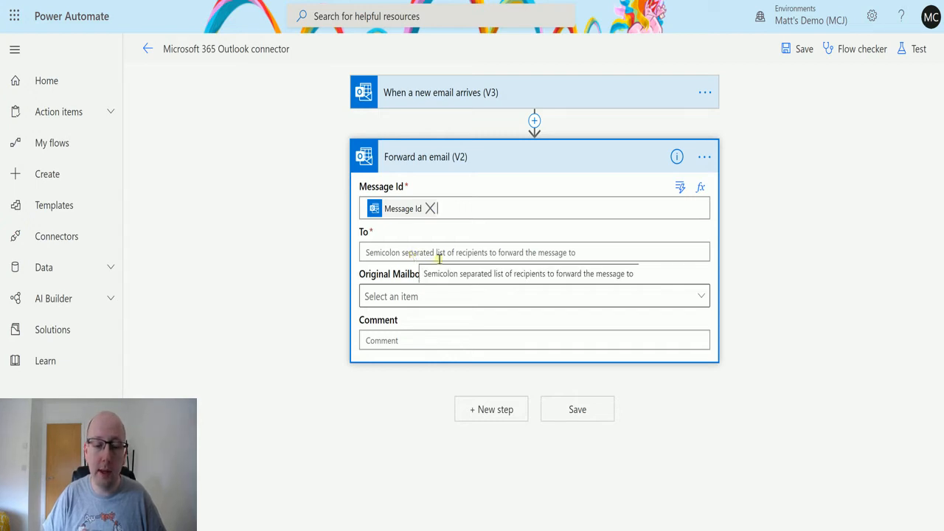
pyautogui.moveTo(478, 272)
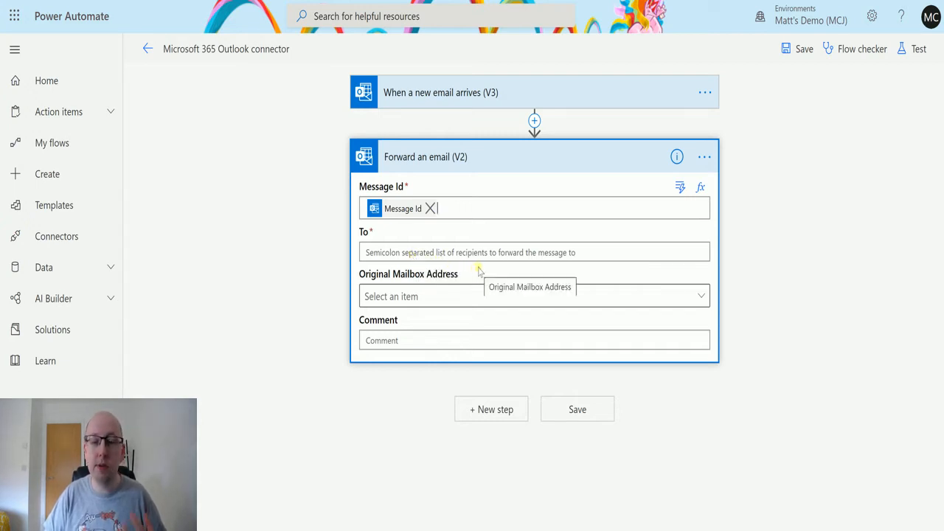
pyautogui.moveTo(468, 256)
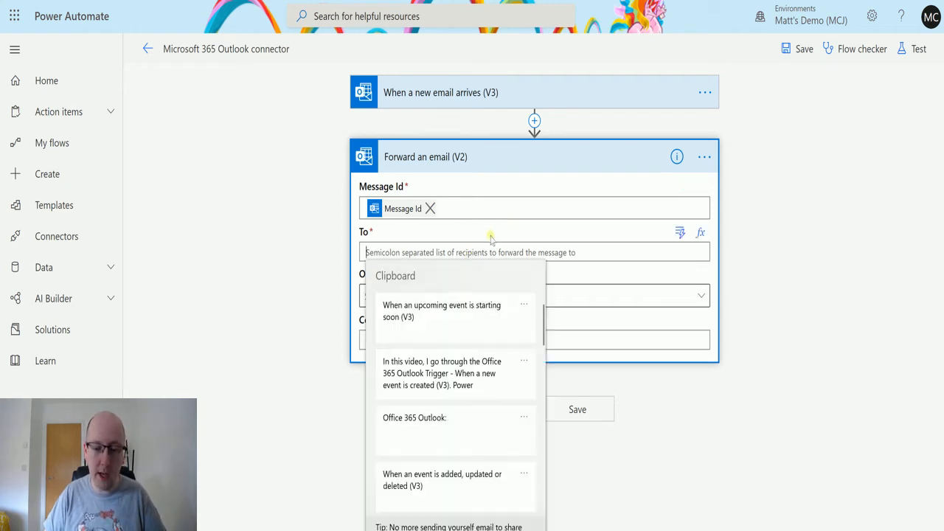
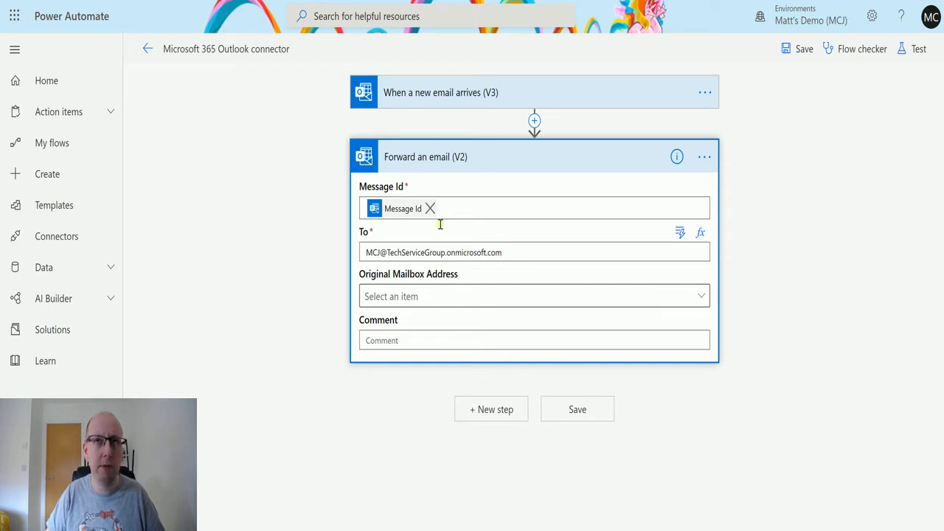
pyautogui.moveTo(463, 279)
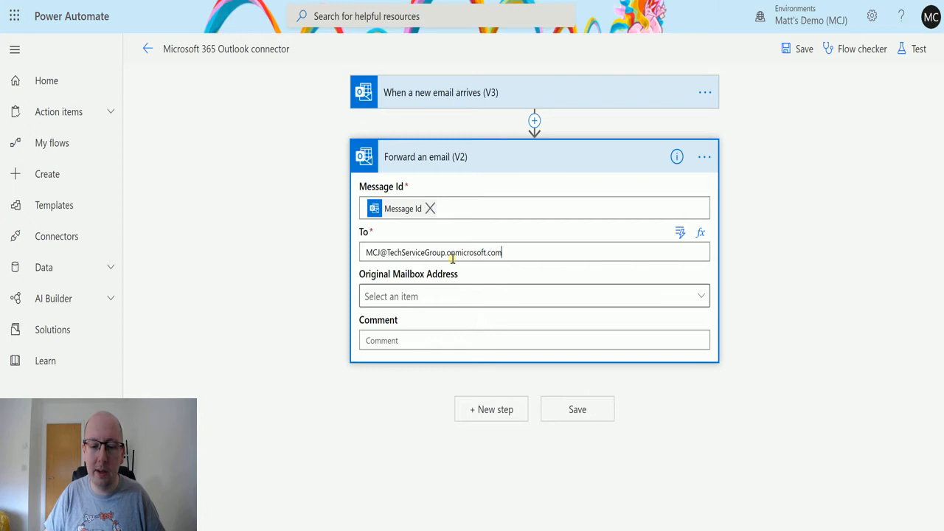
pyautogui.moveTo(451, 252)
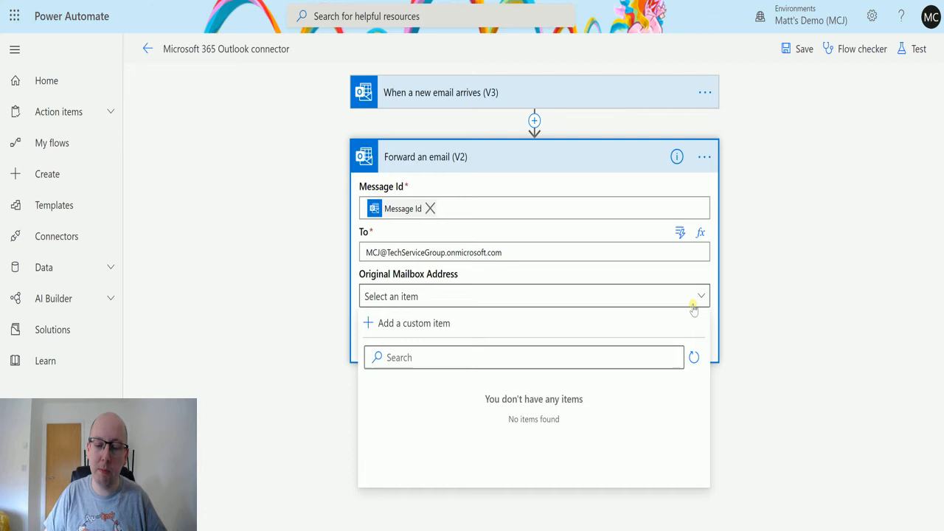
pyautogui.moveTo(440, 386)
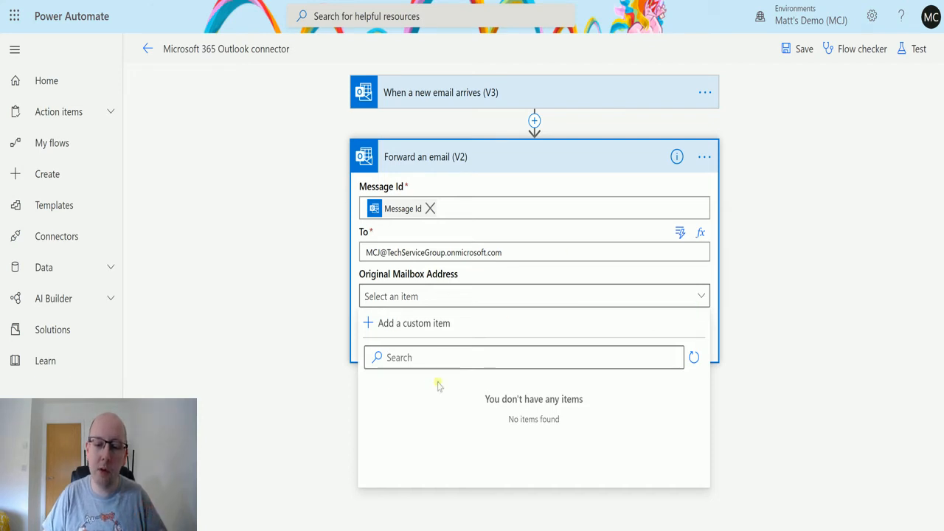
pyautogui.moveTo(705, 466)
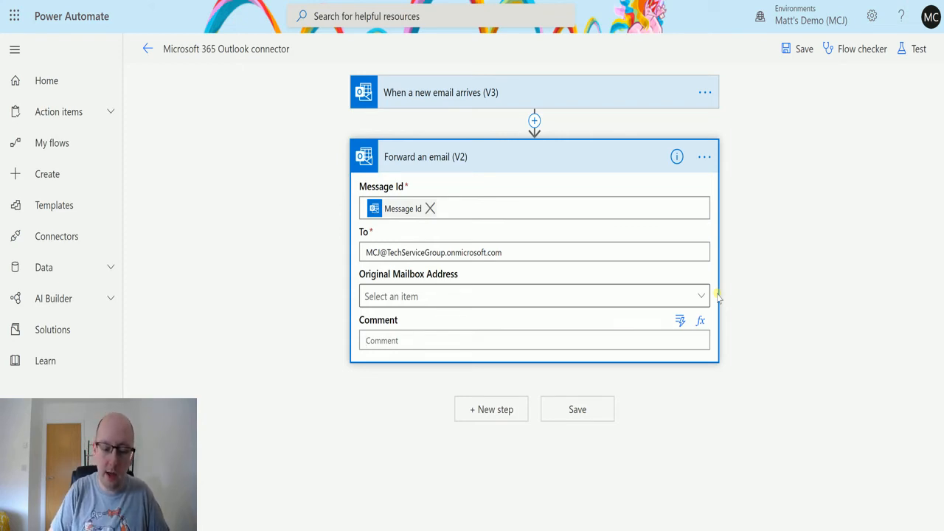
# Enter the comment 'Please see this email I have forwarded in my absense.'
pyautogui.write('Please see')
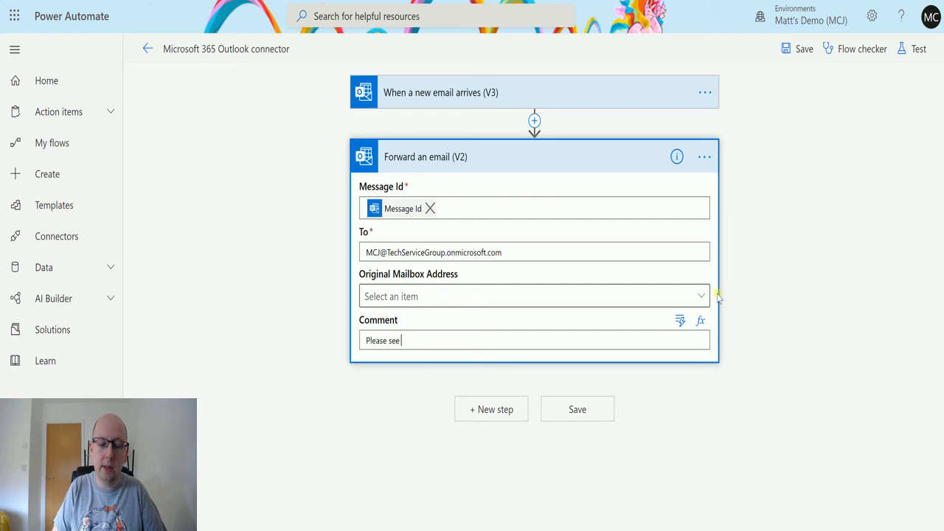
pyautogui.write('this email I have forwarded')
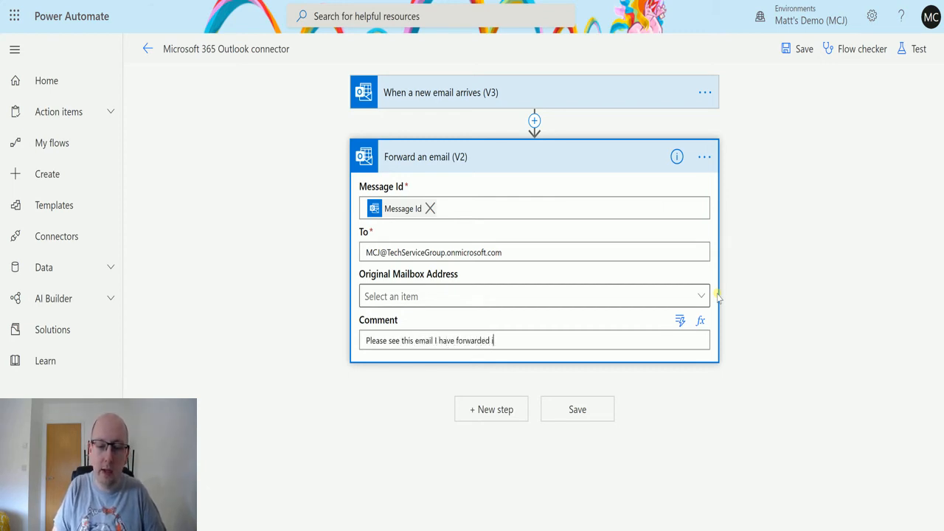
pyautogui.write('in my absense.')
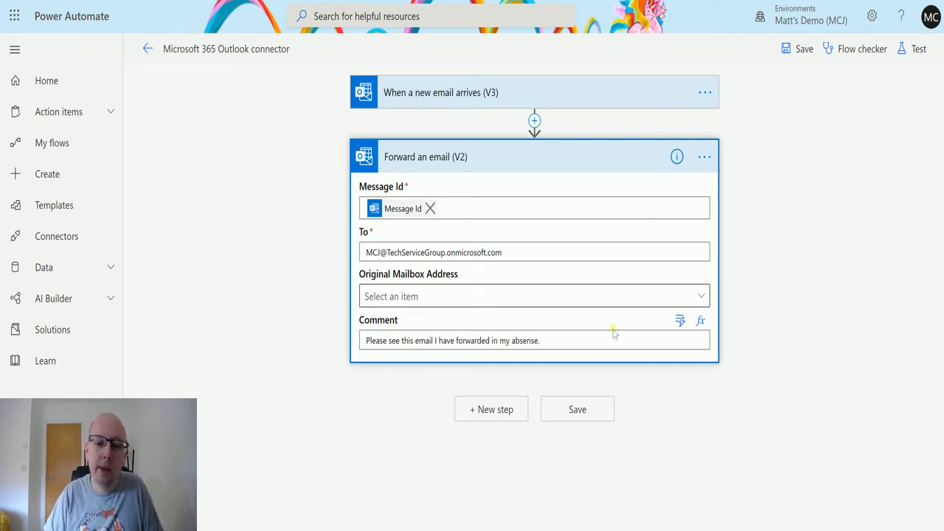
pyautogui.moveTo(922, 79)
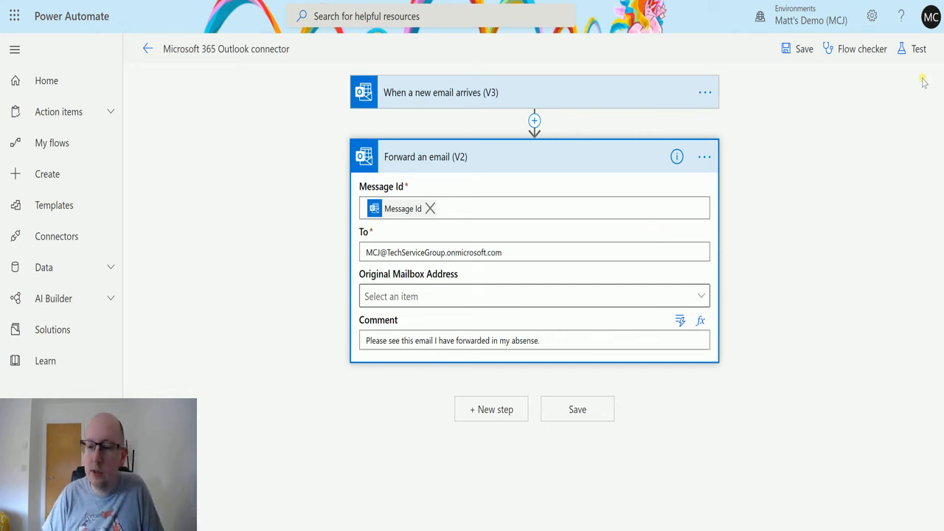
# Save the flow and start a test using 'I'll perform the trigger action'
pyautogui.click(918, 48)
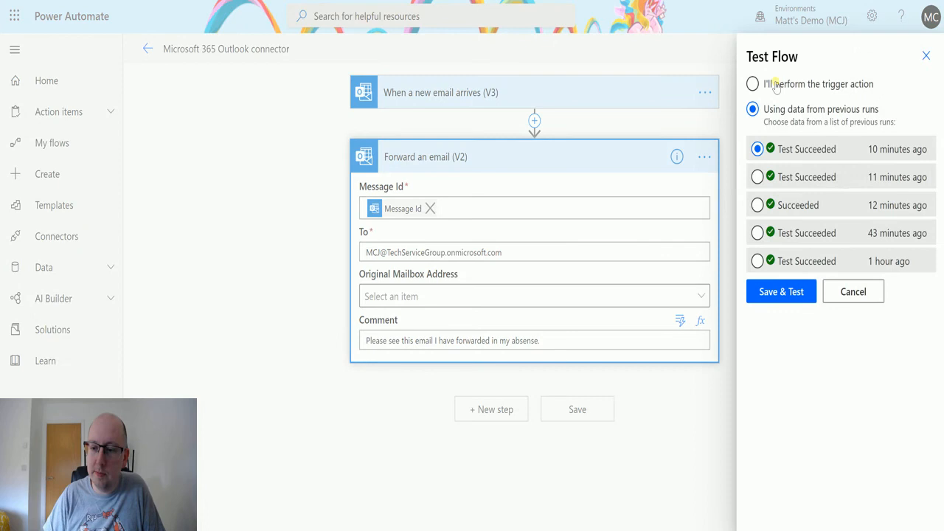
pyautogui.click(752, 83)
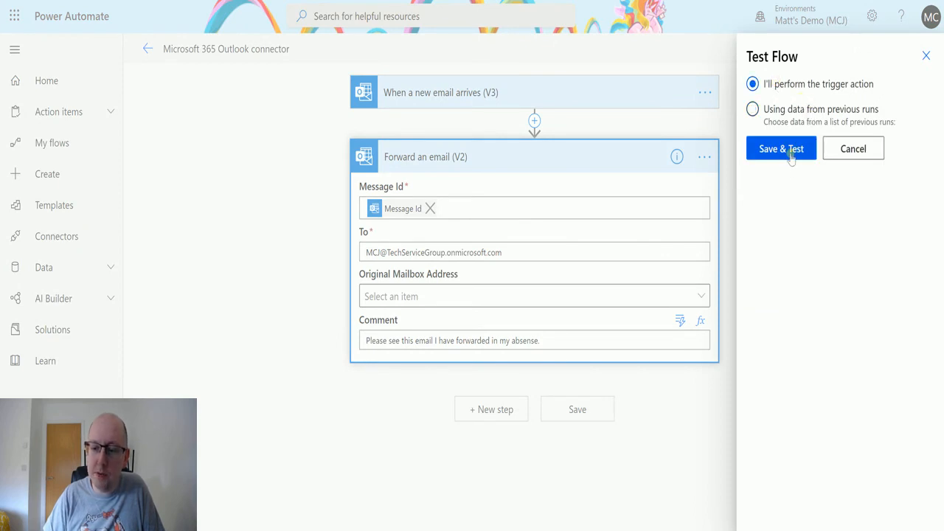
pyautogui.click(780, 148)
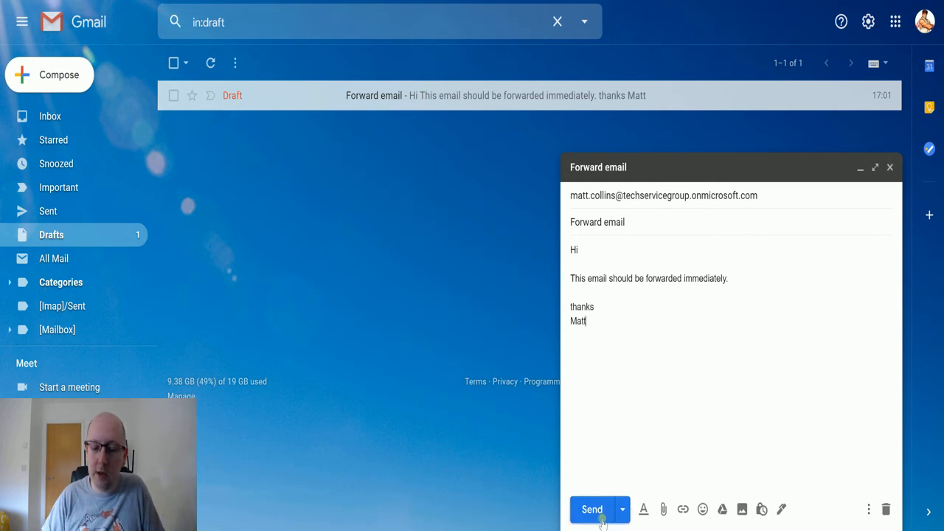
# Send the Gmail test message 'Forward email' to the Outlook inbox
pyautogui.click(593, 508)
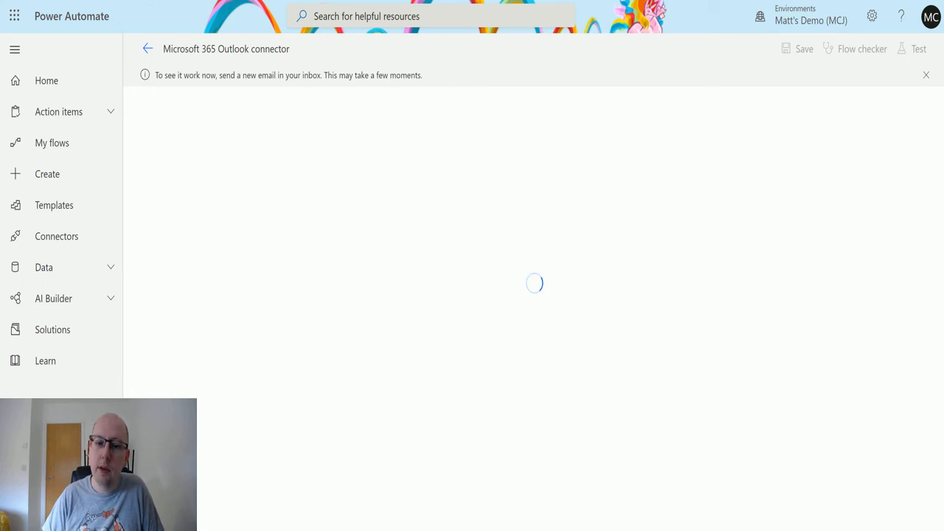
pyautogui.moveTo(643, 54)
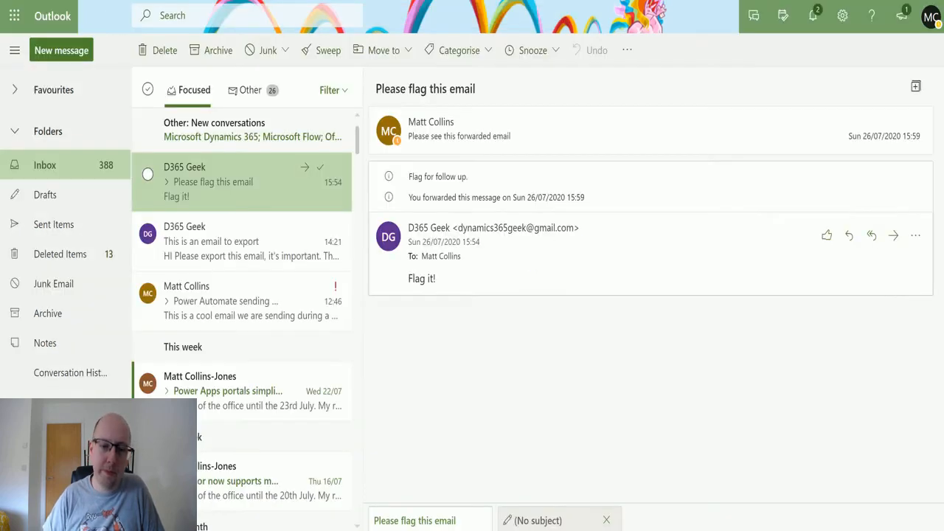
pyautogui.moveTo(464, 330)
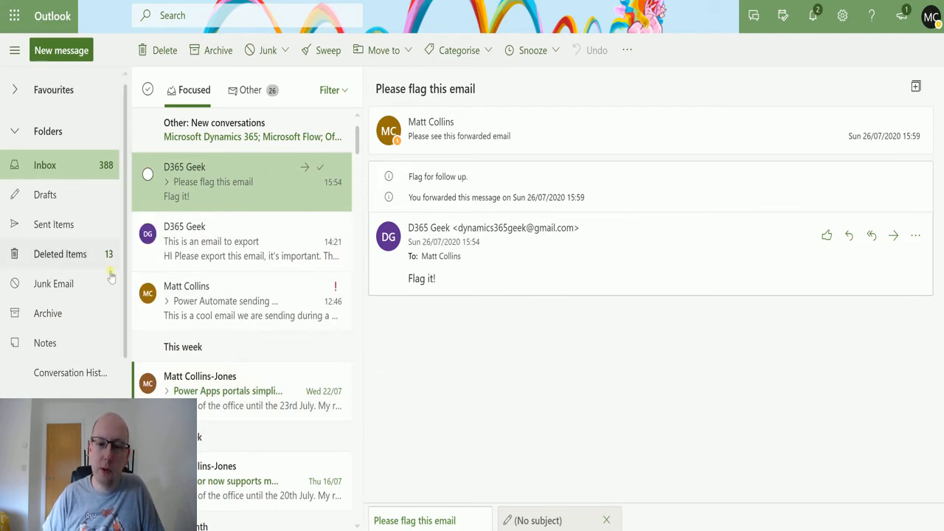
pyautogui.moveTo(266, 301)
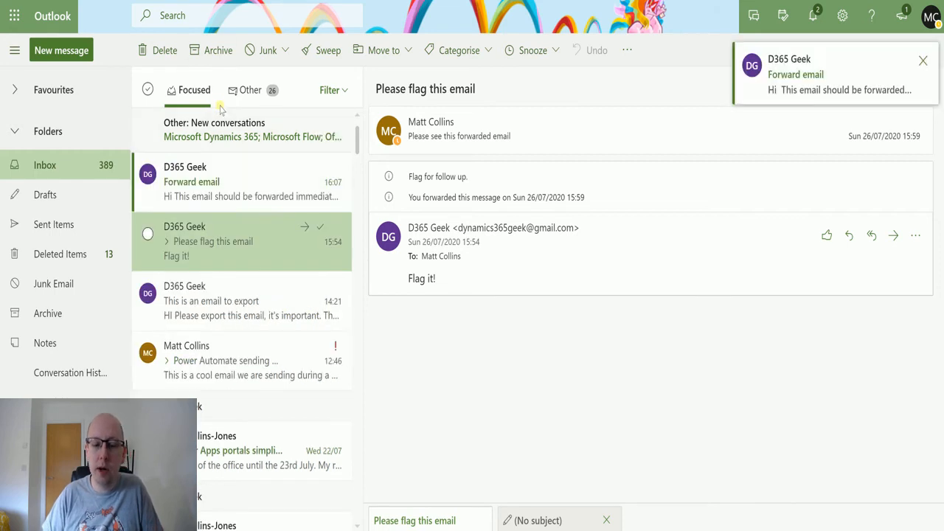
# Read the newly arrived 'Forward email' message showing the absence comment
pyautogui.click(221, 182)
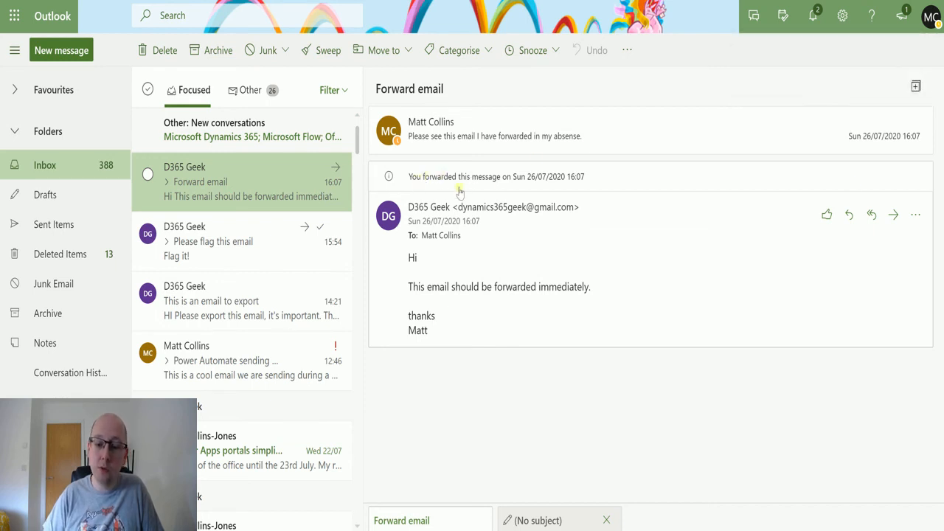
pyautogui.moveTo(551, 204)
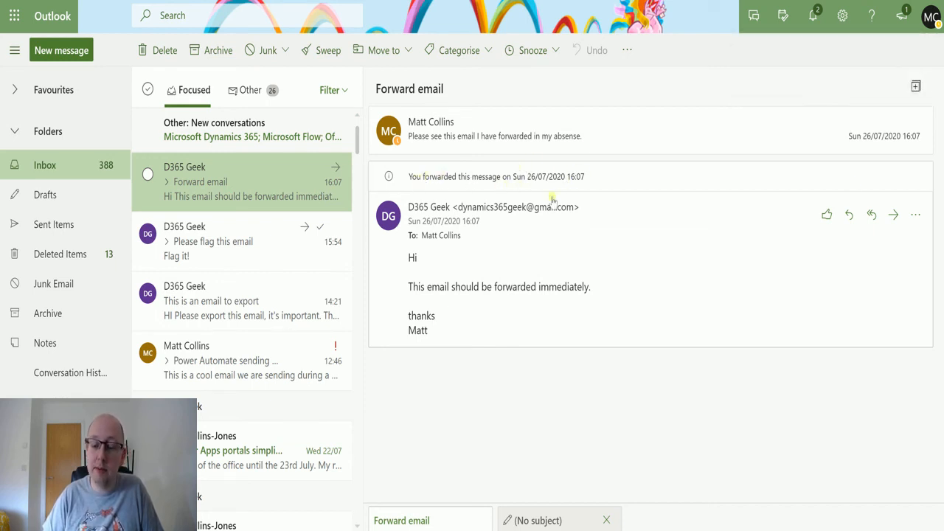
pyautogui.moveTo(401, 248)
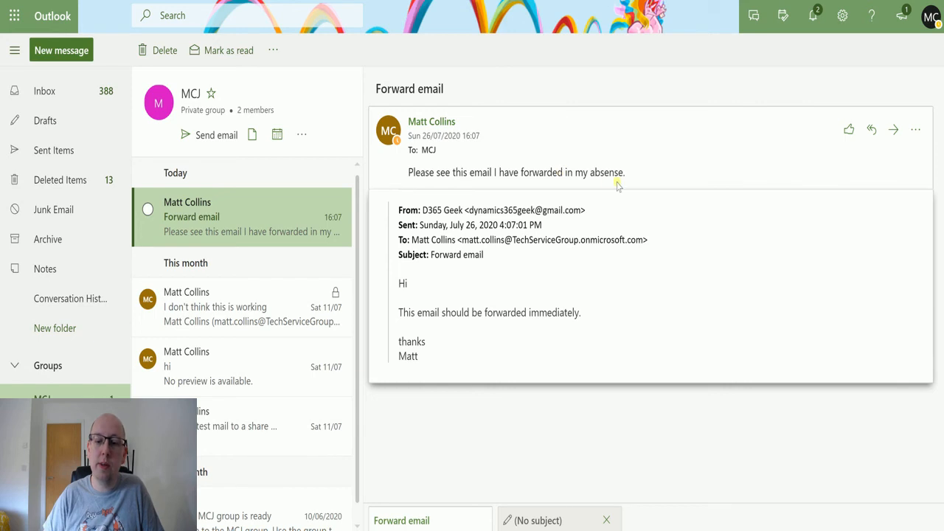
pyautogui.moveTo(612, 161)
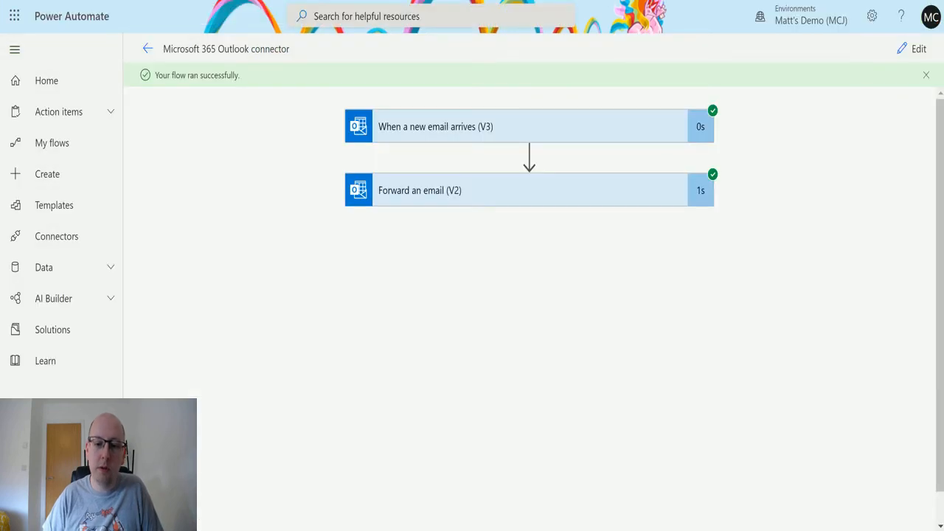
# Expand the run's Forward an email (V2) step to show its recipient and comment
pyautogui.click(528, 190)
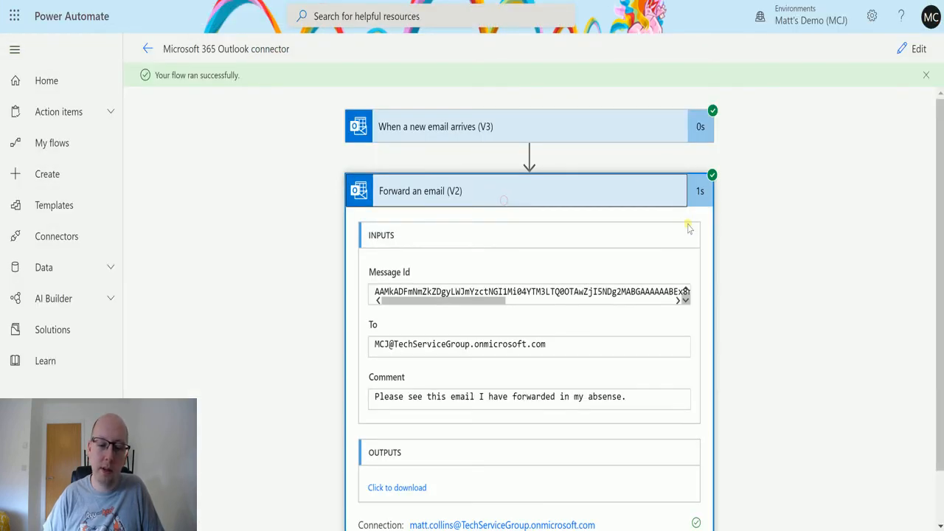
pyautogui.moveTo(736, 298)
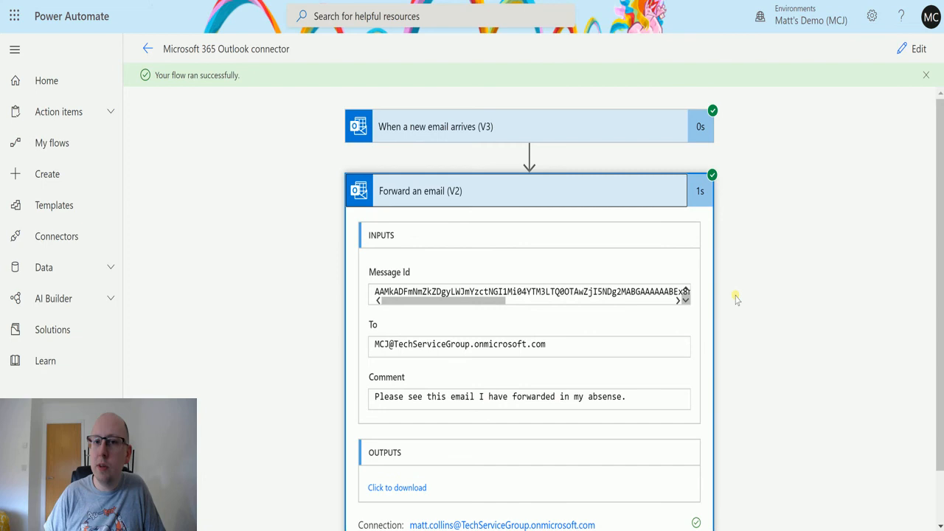
pyautogui.moveTo(711, 287)
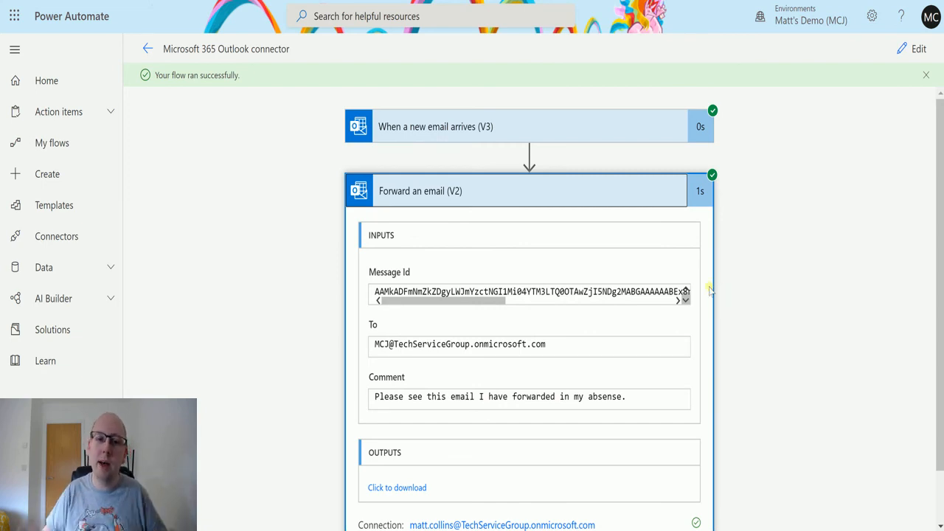